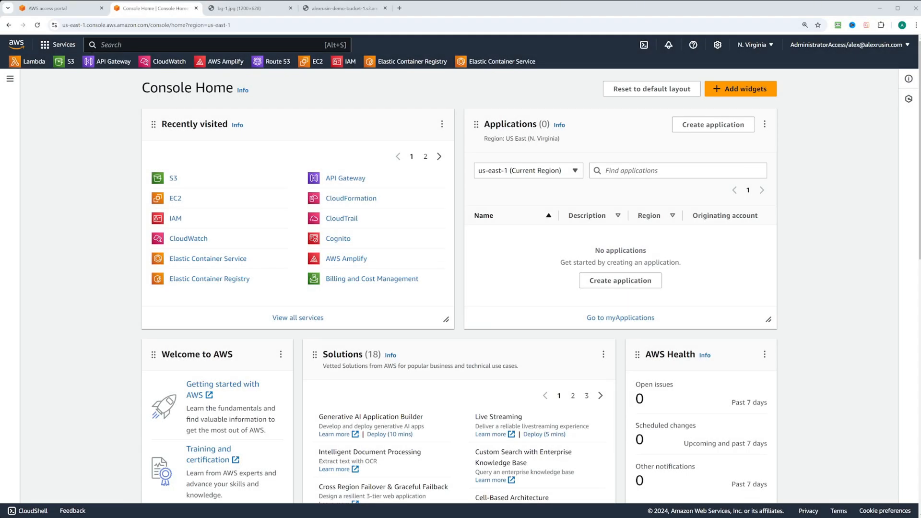
Open the S3 service from Recently visited and start a new general purpose bucket.
click(173, 179)
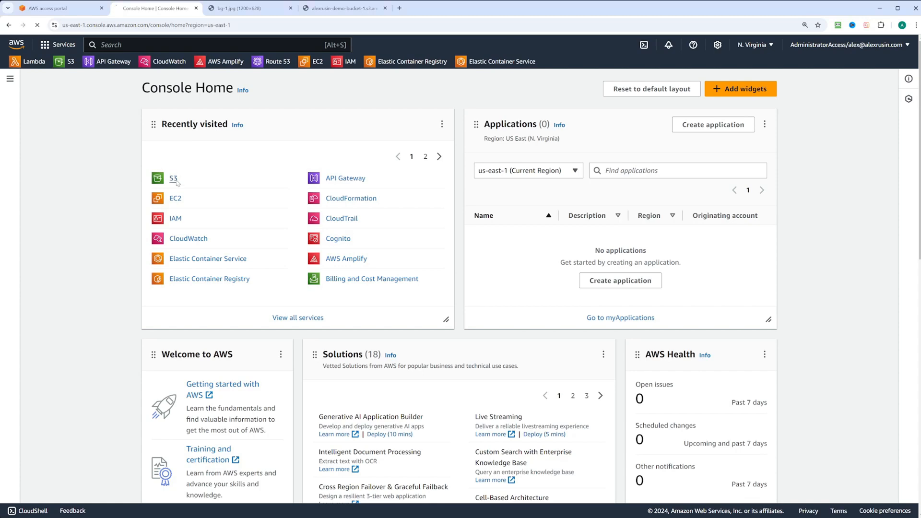
click(173, 178)
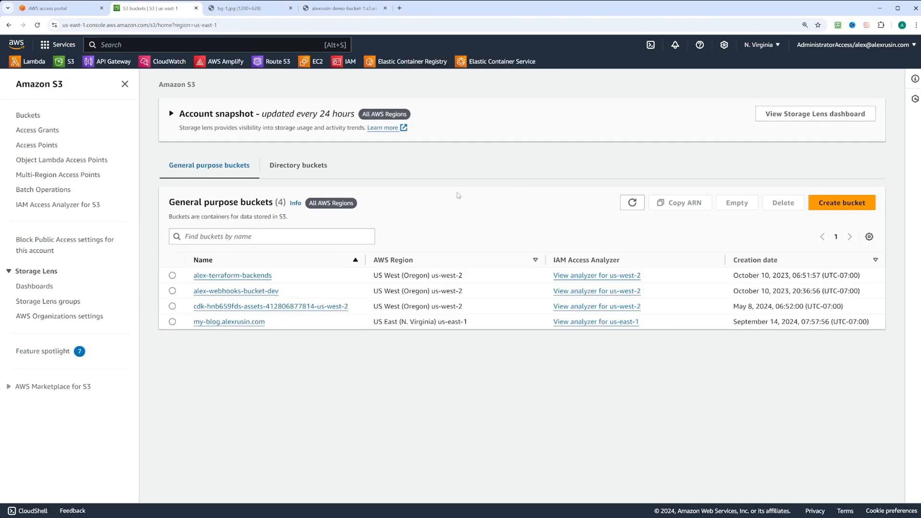
click(842, 203)
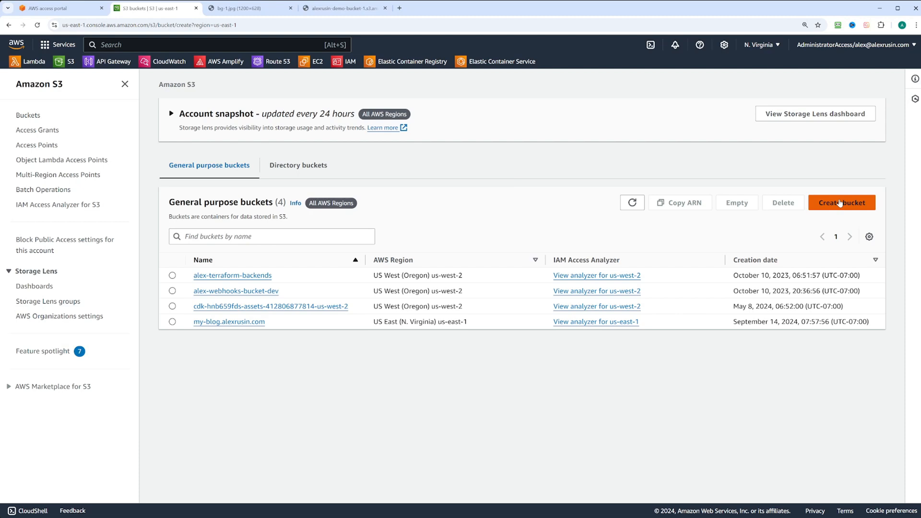
click(841, 203)
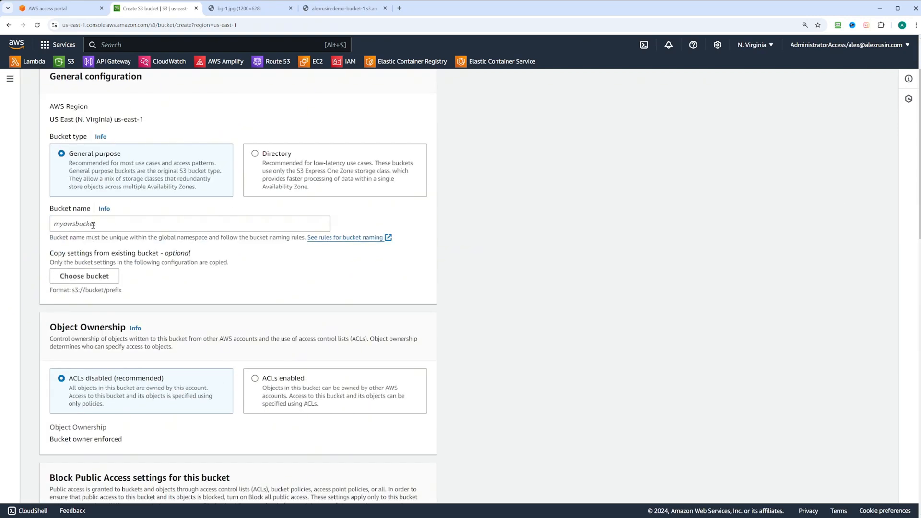
Name the bucket alexrusin-demo-bucket-1 and create it with the default settings.
text(alexrusin-demo-bucket-1)
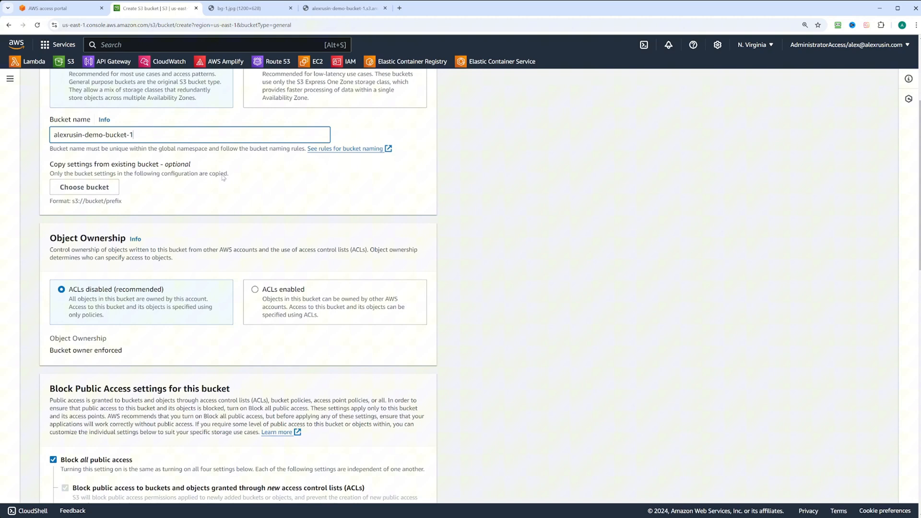
scroll(down, 3)
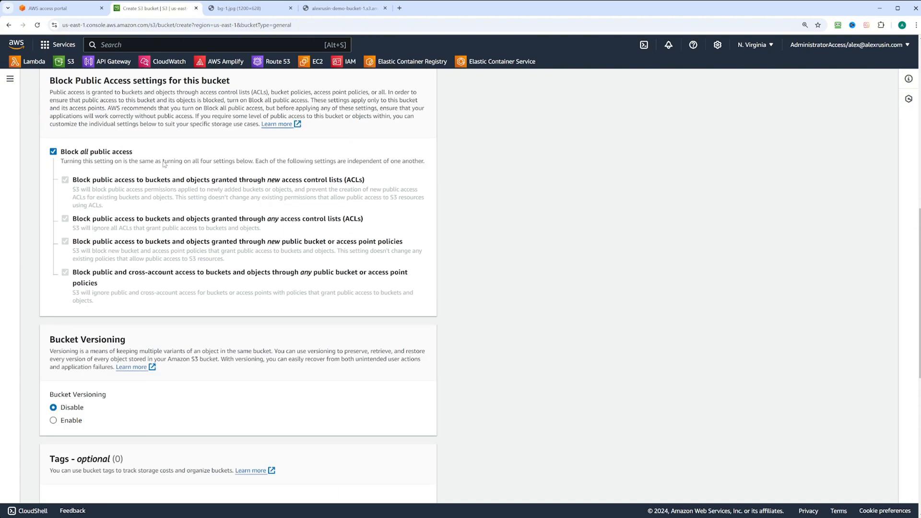
scroll(down, 3)
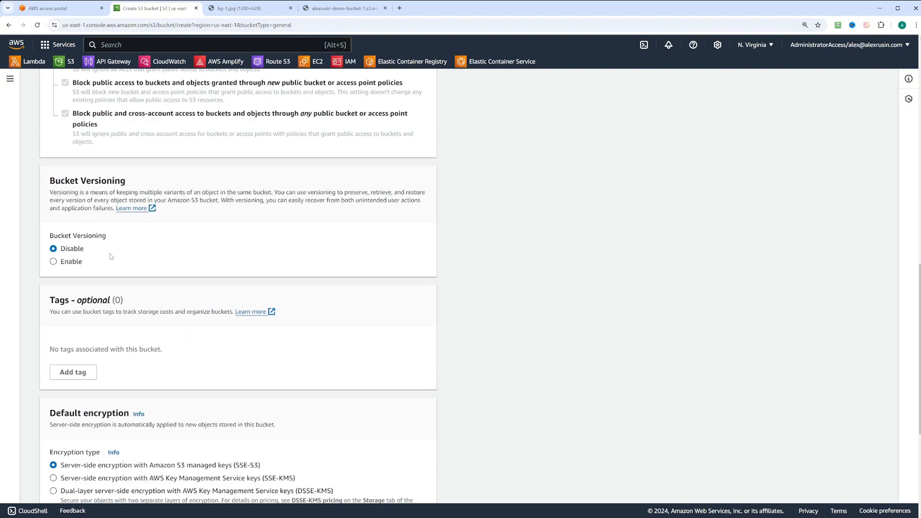
scroll(down, 3)
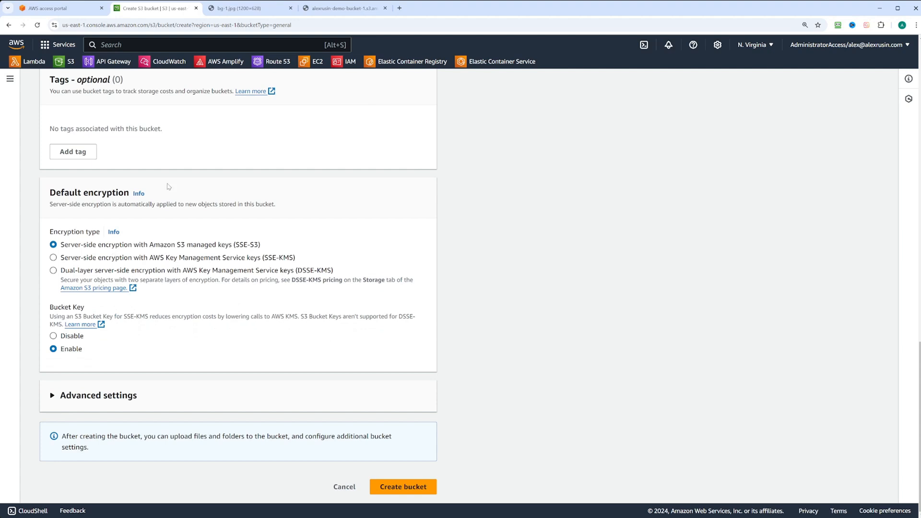
click(403, 486)
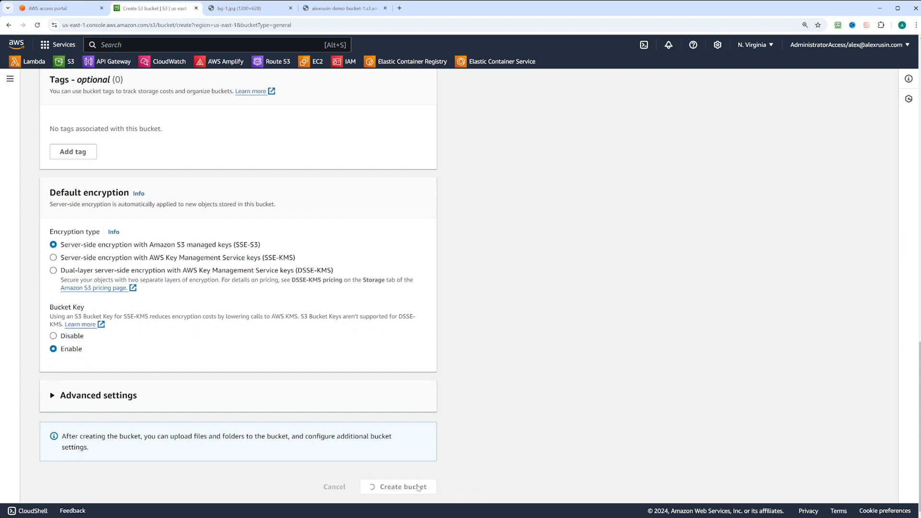
click(399, 487)
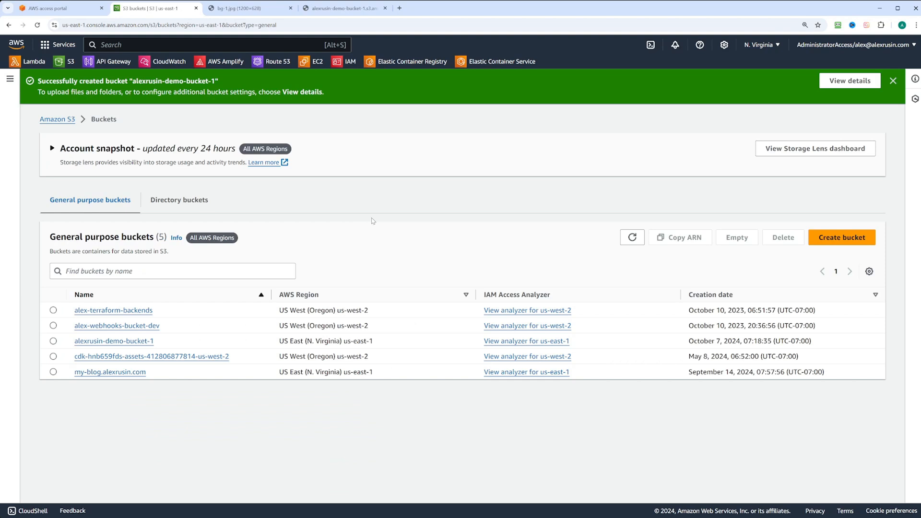
Upload bg-1.jpg into alexrusin-demo-bucket-1.
click(113, 341)
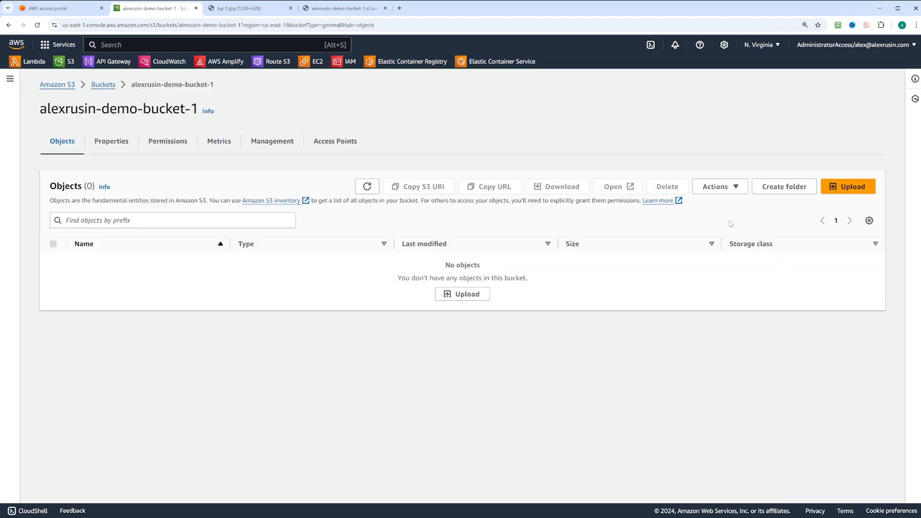
click(848, 186)
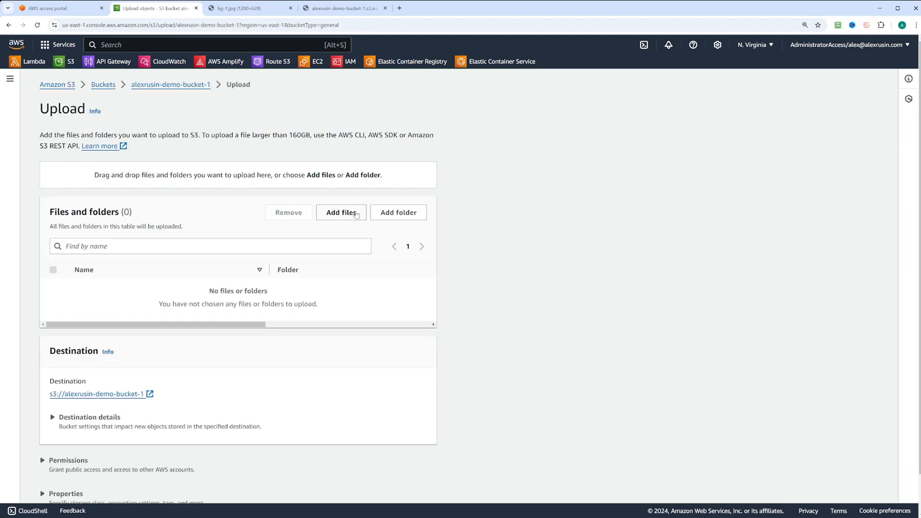
click(341, 212)
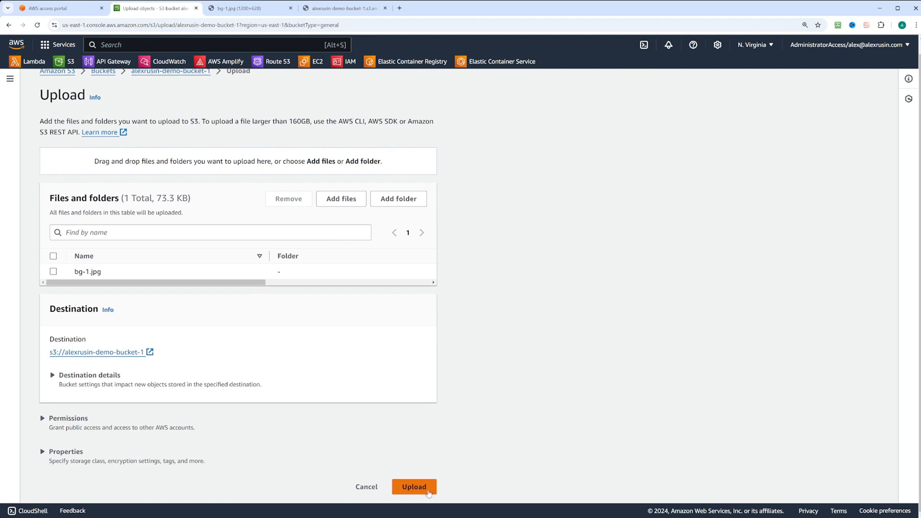
click(414, 487)
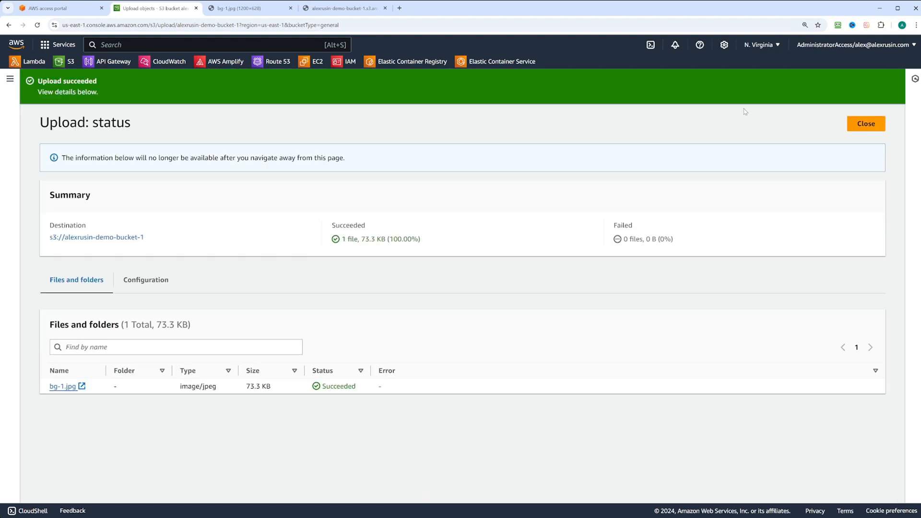
Return to the bucket and view bg-1.jpg's object overview with its object URL.
click(865, 123)
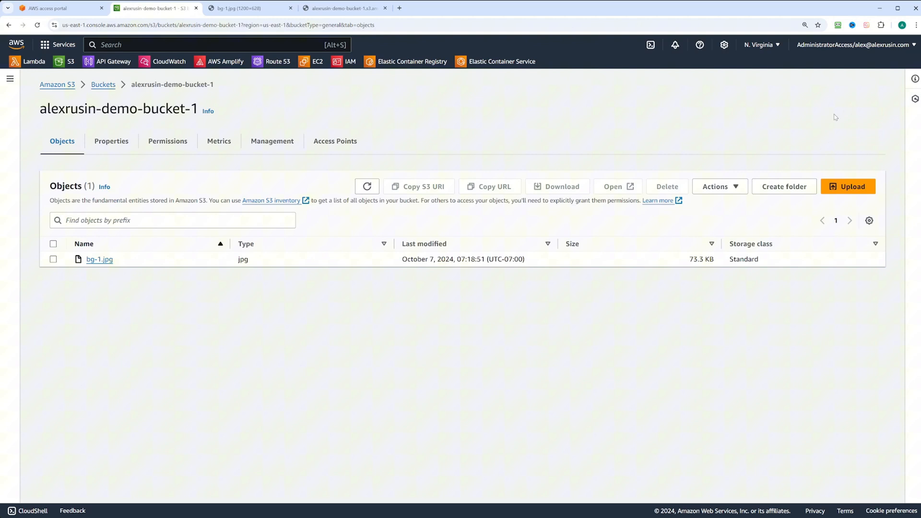
click(100, 259)
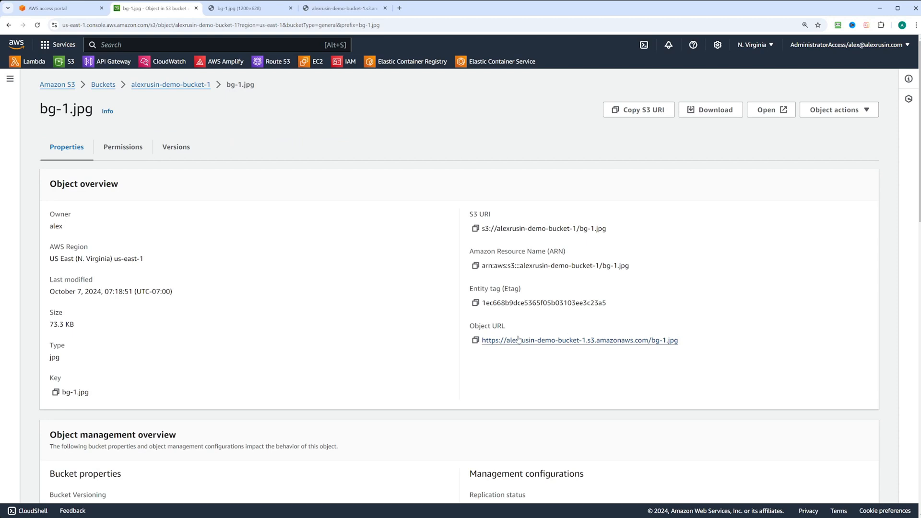
click(579, 341)
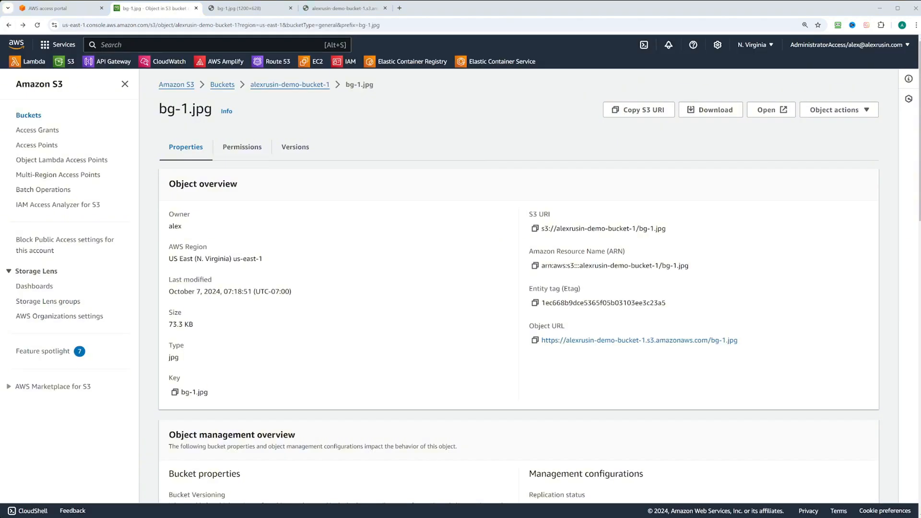
Go to the bucket's Permissions and edit its Block public access settings.
click(289, 84)
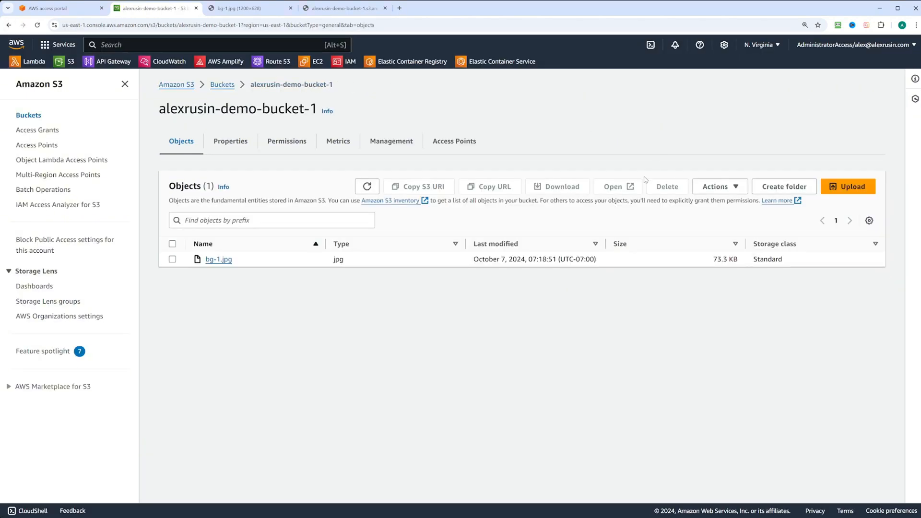
click(287, 142)
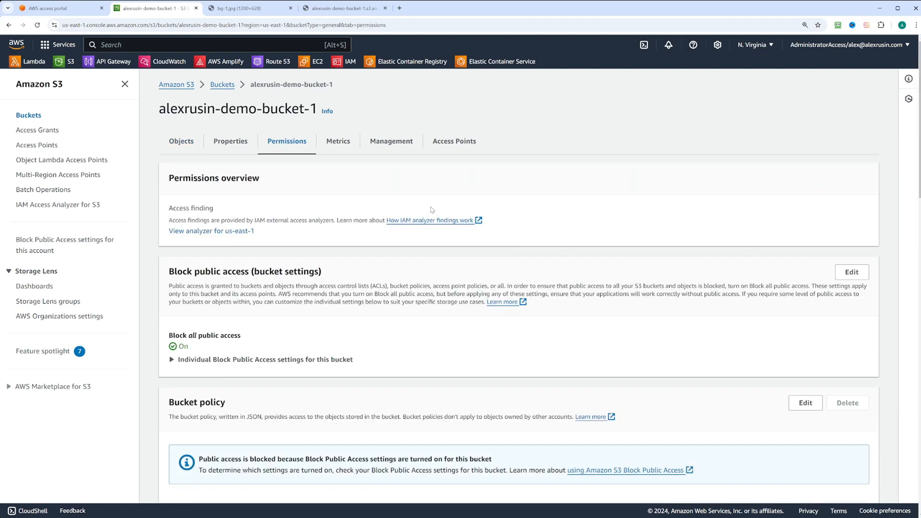
scroll(down, 3)
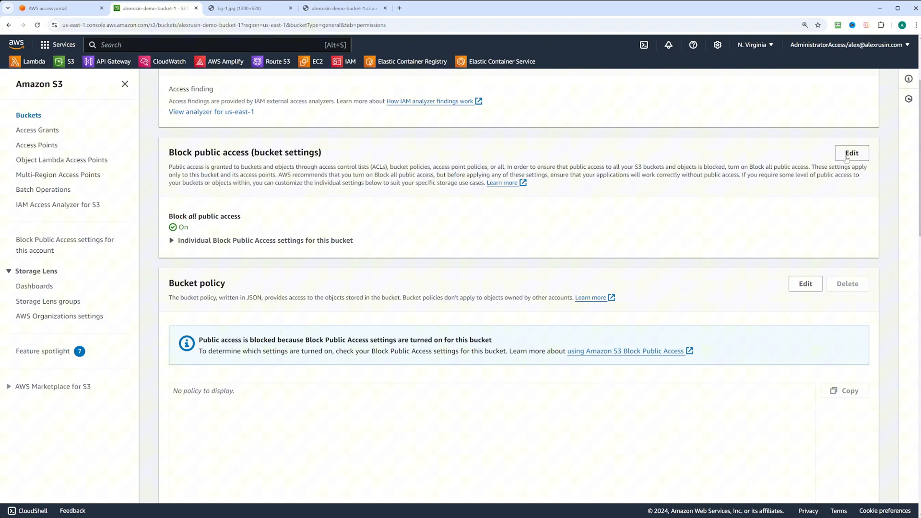
click(850, 152)
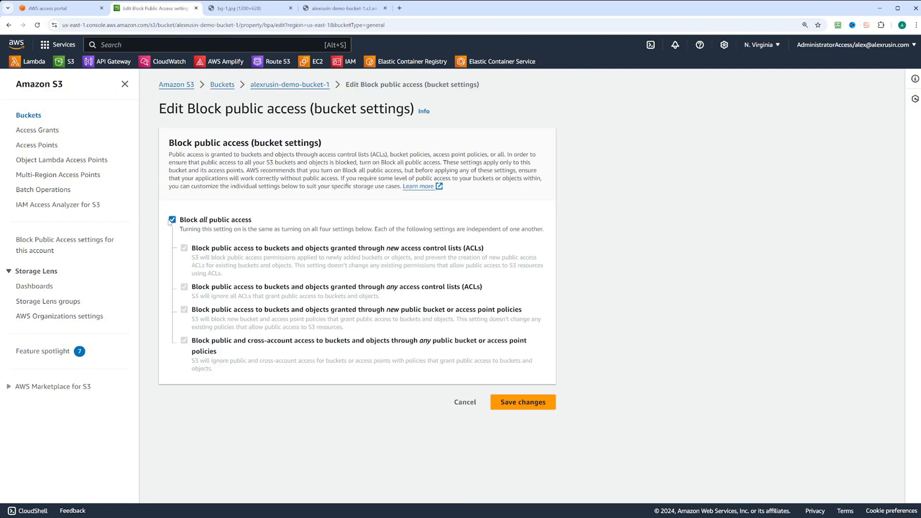
Turn off Block all public access, save and confirm the change.
click(173, 220)
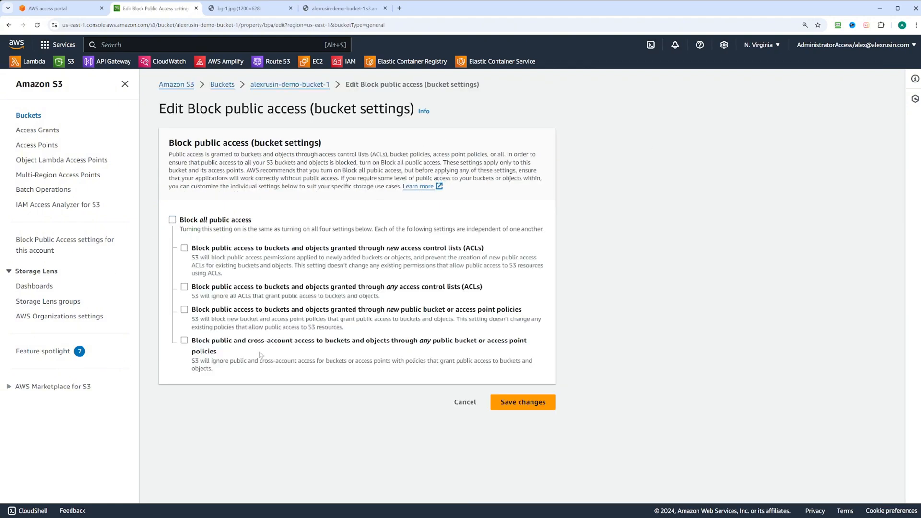
mouse_move(522, 403)
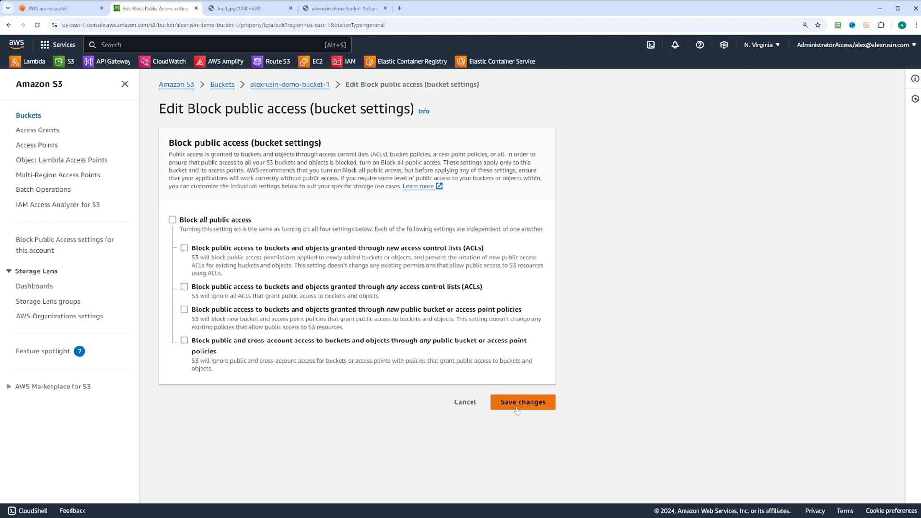
click(522, 403)
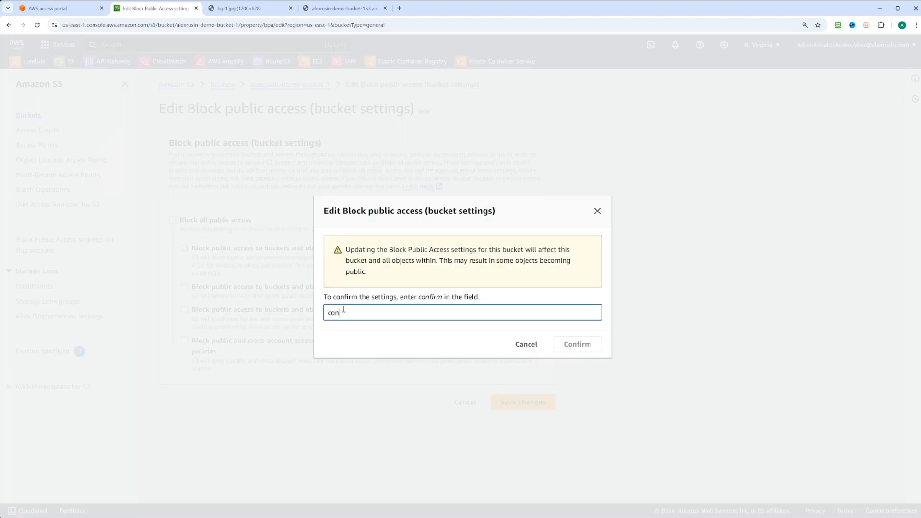
click(576, 344)
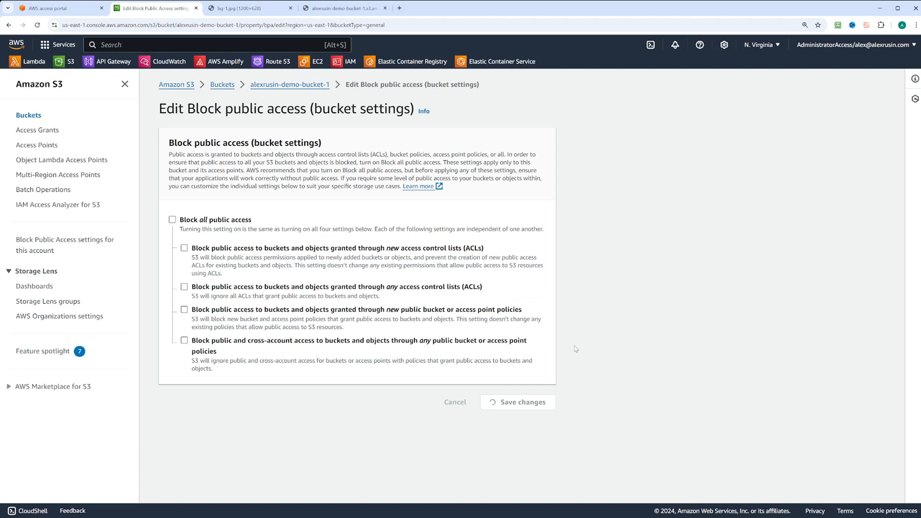
click(522, 402)
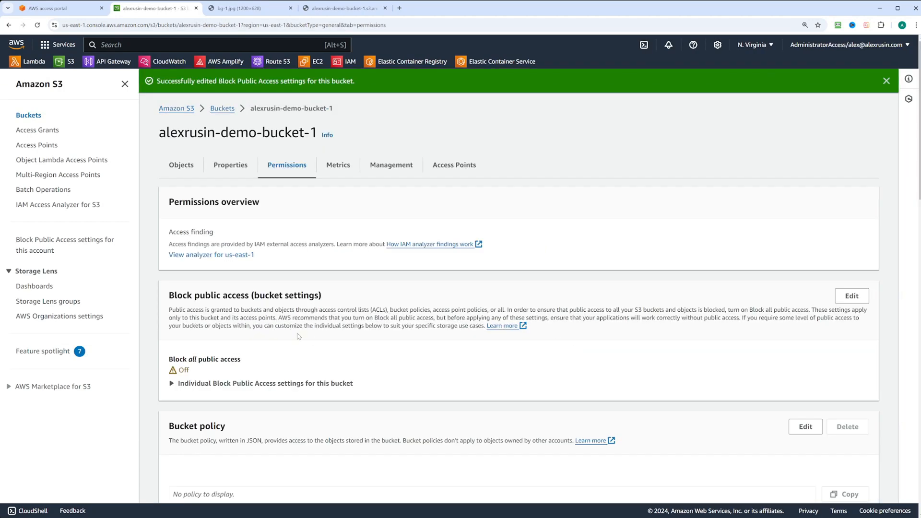
Scroll to Bucket policy and start editing it.
scroll(down, 3)
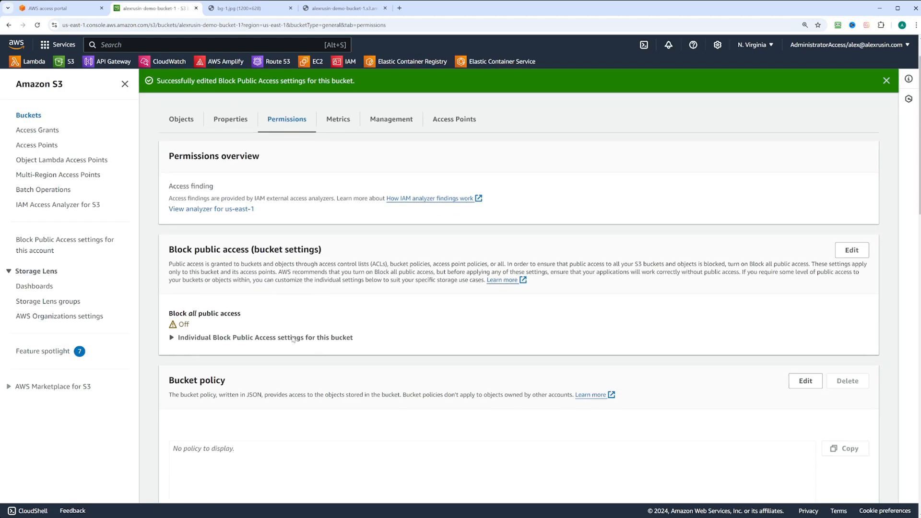
scroll(down, 3)
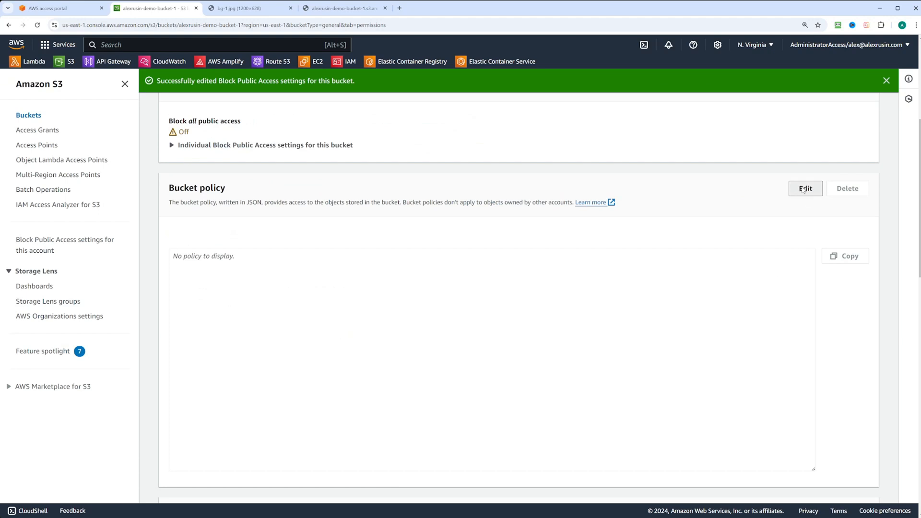
click(804, 189)
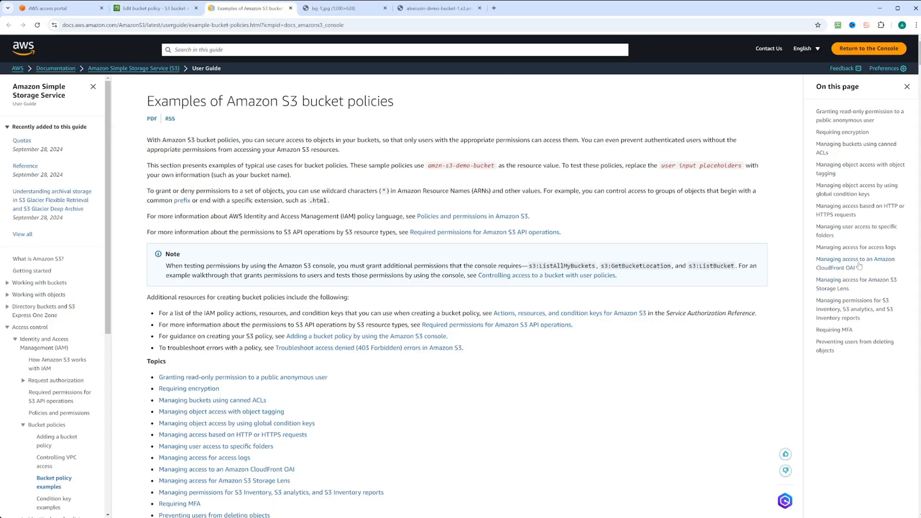
scroll(down, 3)
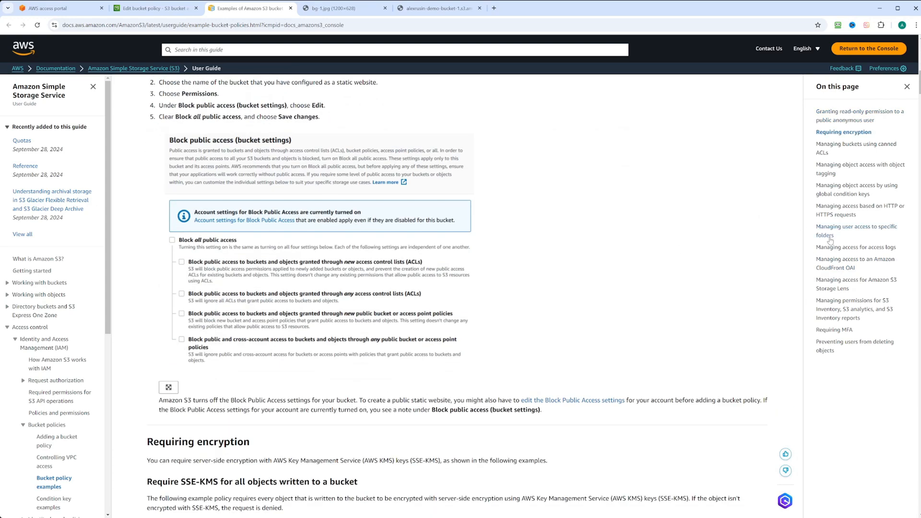
scroll(down, 3)
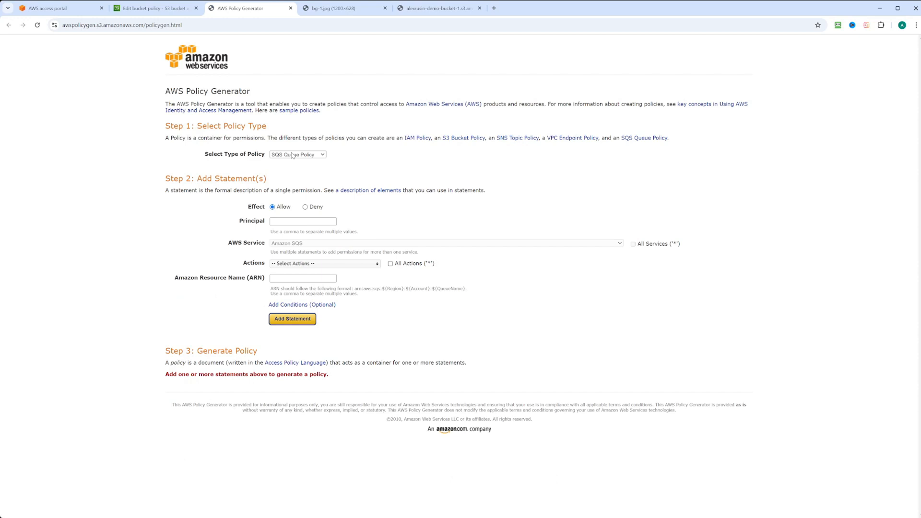
Close the AWS Policy Generator tab and return to the draft bucket policy.
click(155, 8)
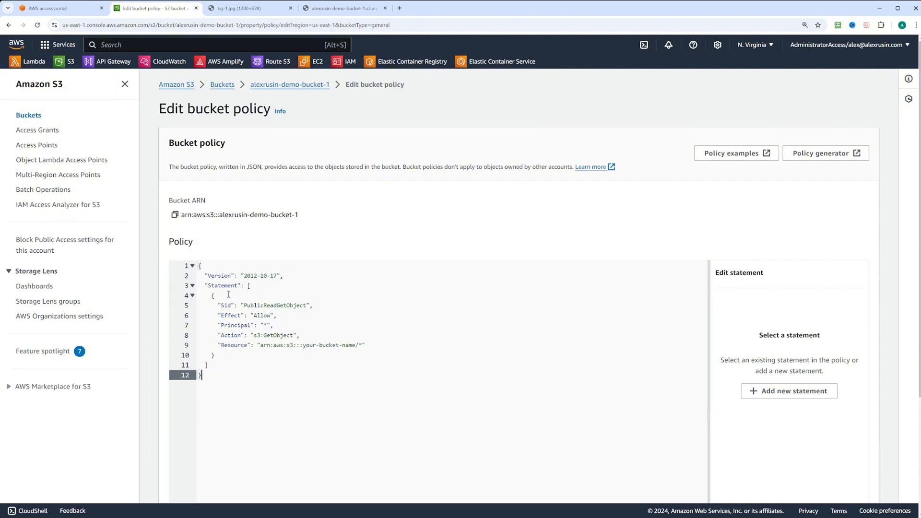
mouse_move(285, 319)
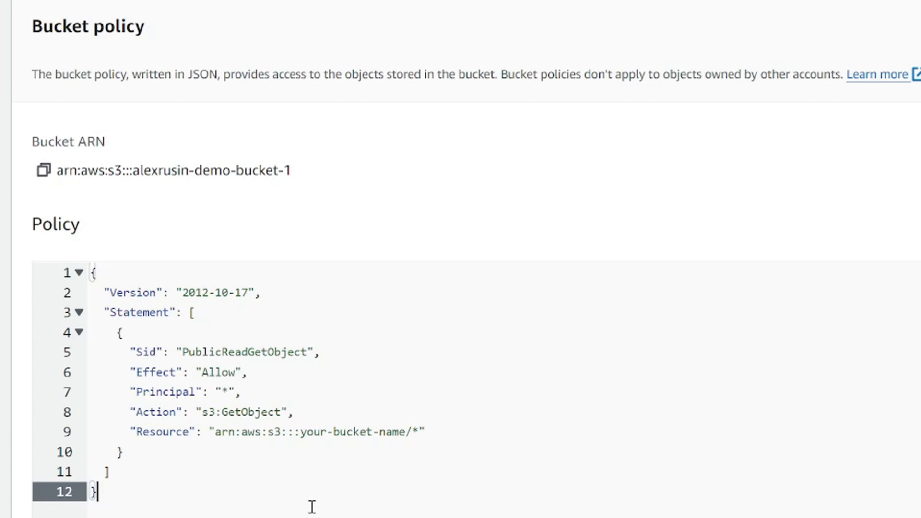
Point the policy's Resource ARN at alexrusin-demo-bucket-1/* and save the public-read policy.
click(41, 170)
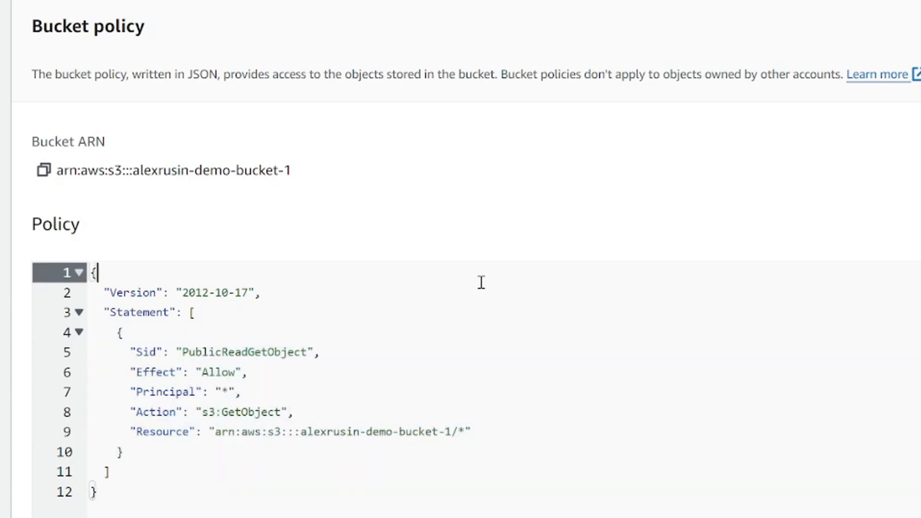
mouse_move(549, 299)
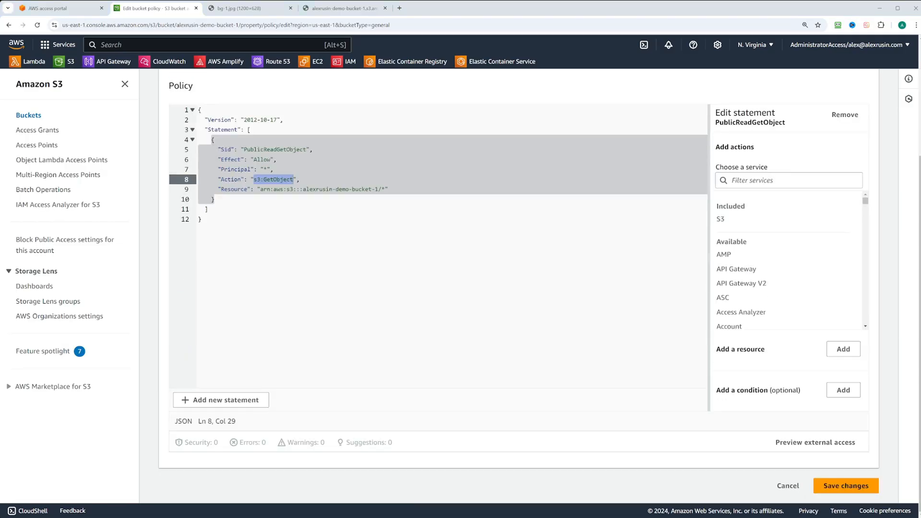
click(845, 486)
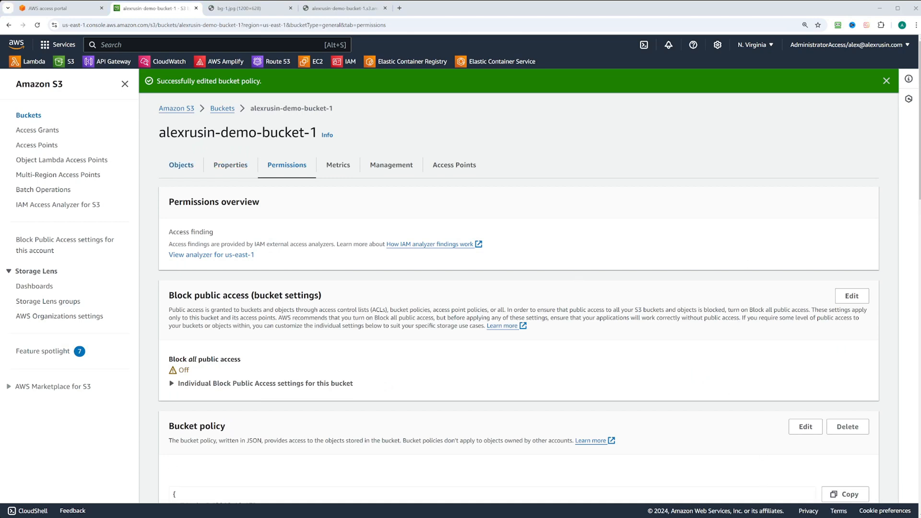
View bg-1.jpg's object details again from the Objects tab.
click(181, 165)
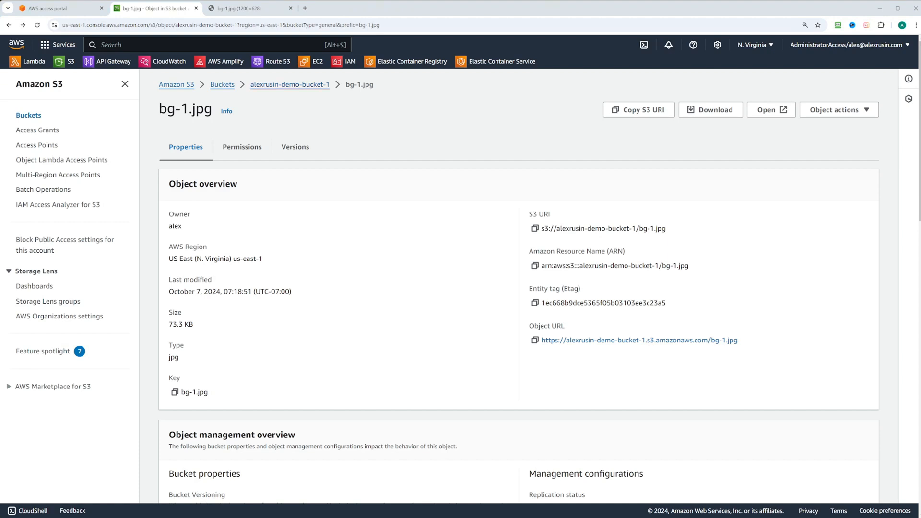
Delete the bucket policy, confirming with 'delete', and recheck the image's public URL.
click(289, 84)
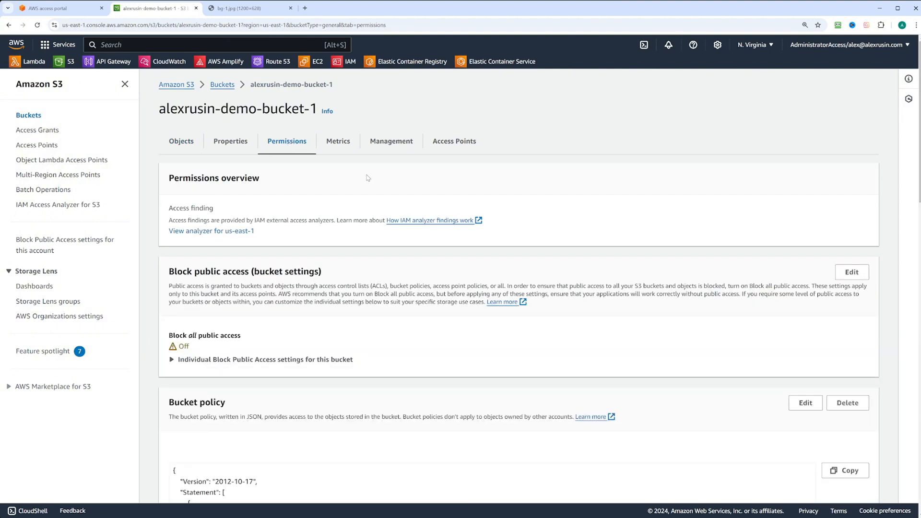
scroll(down, 3)
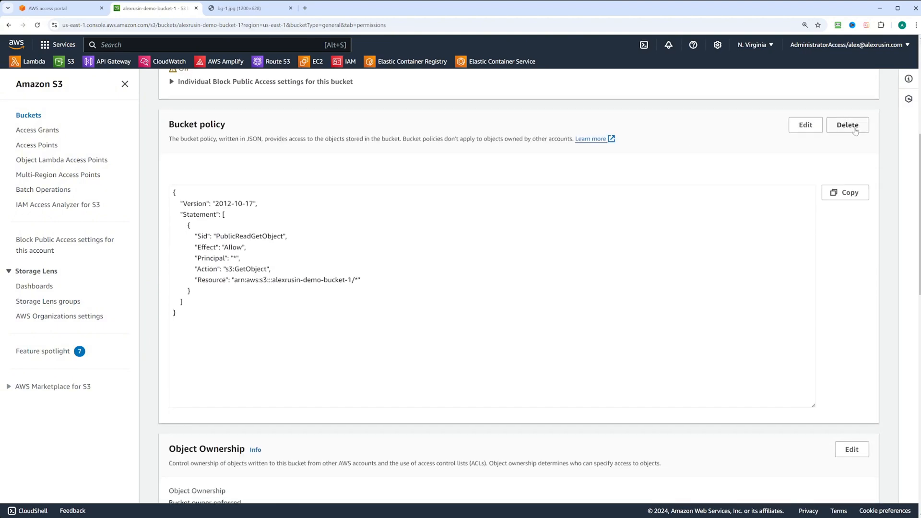
click(848, 125)
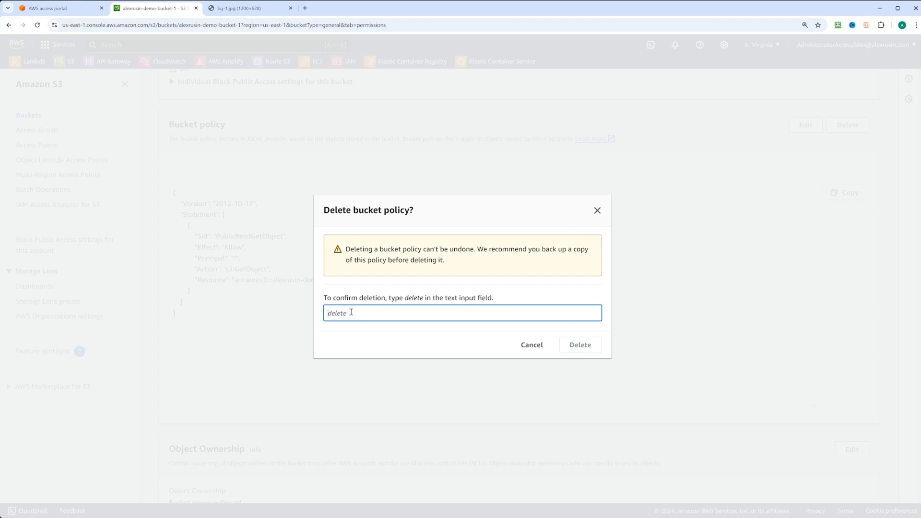
text(delete)
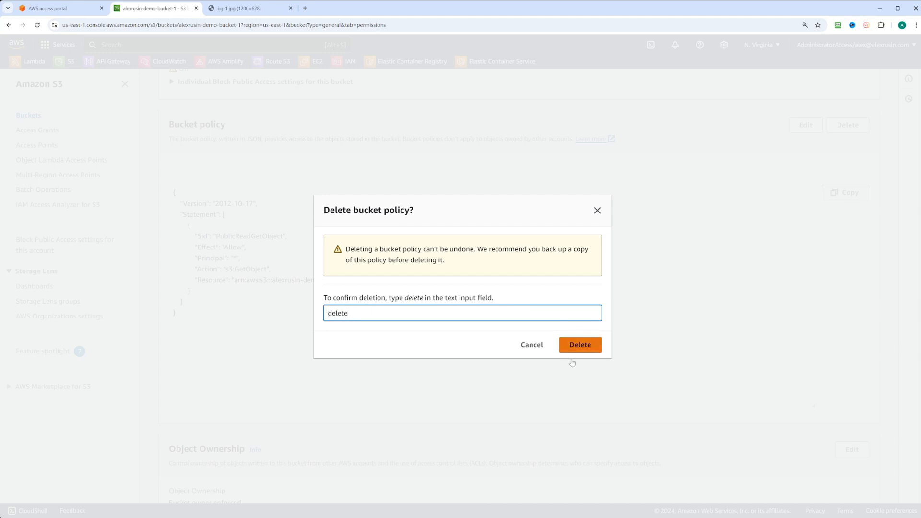
click(579, 345)
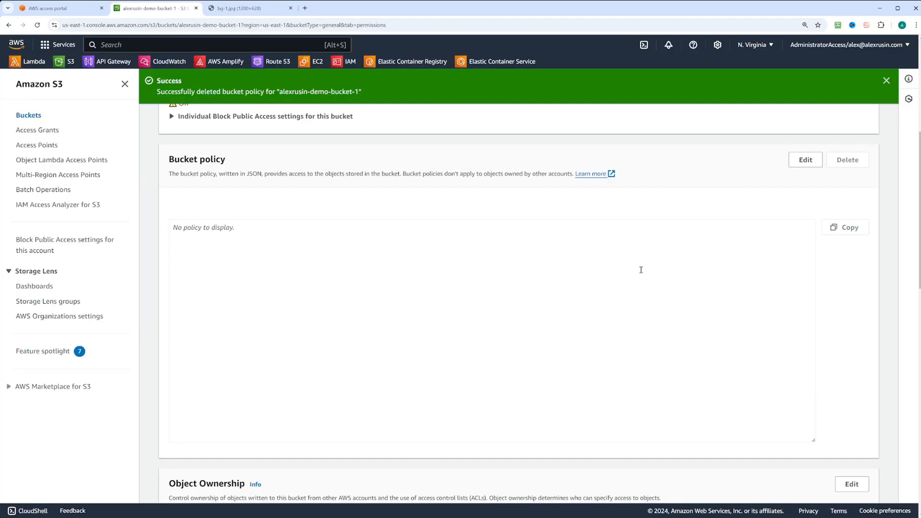
click(246, 8)
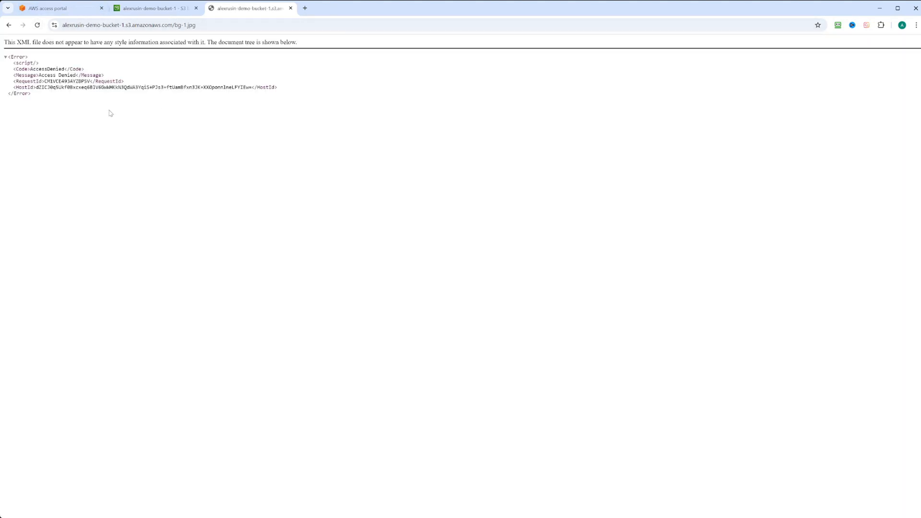
mouse_move(310, 134)
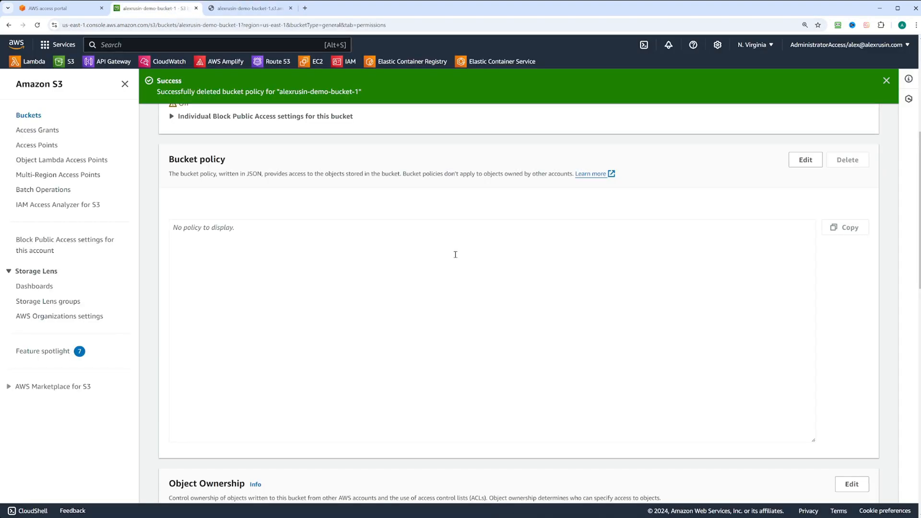
Scroll the bucket permissions to the Object Ownership and ACL settings.
scroll(down, 3)
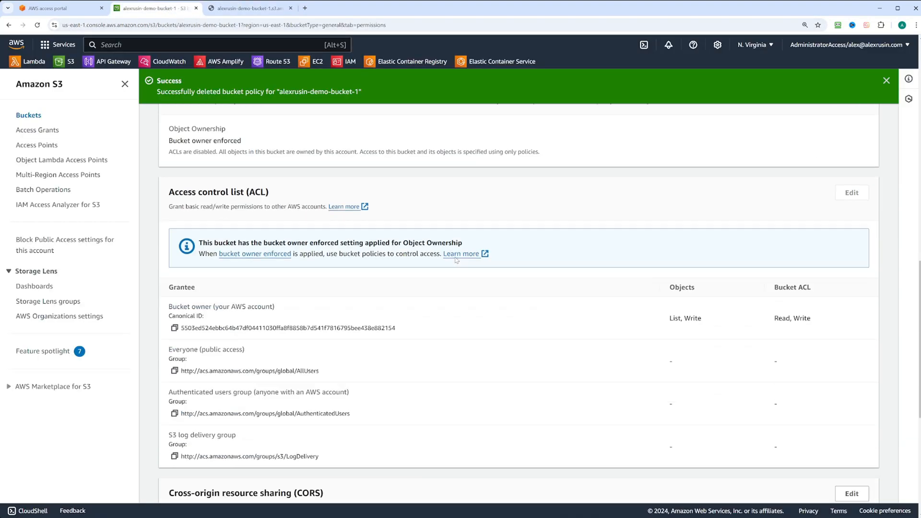
scroll(up, 3)
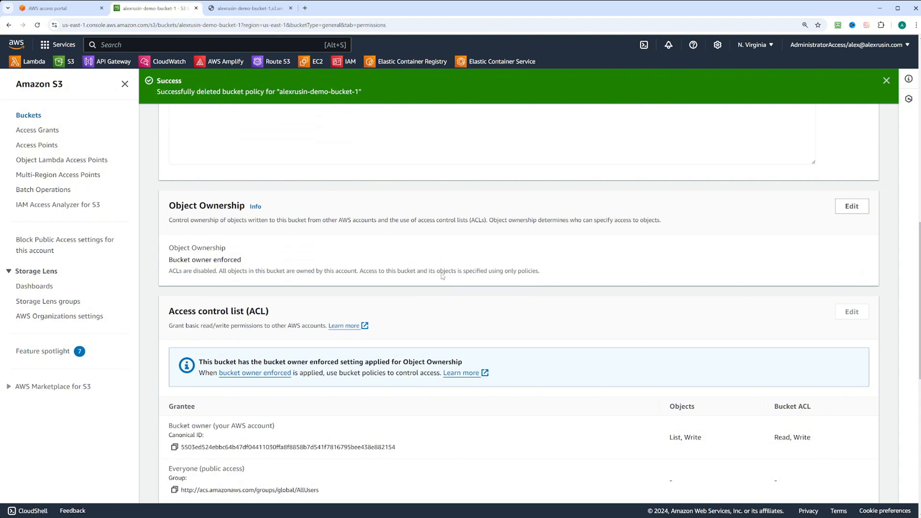
mouse_move(173, 204)
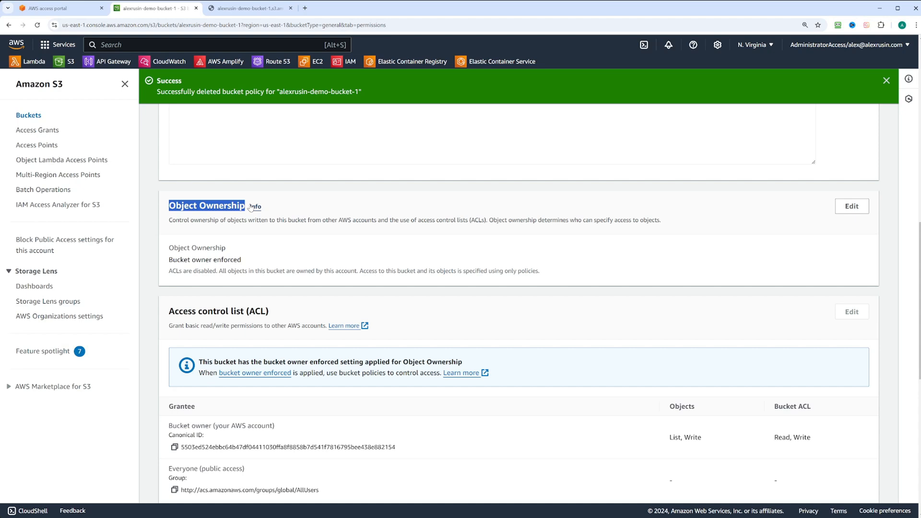
Switch alexrusin-demo-bucket-1 to ACLs enabled (Bucket owner preferred), acknowledging the warning, and save.
click(851, 206)
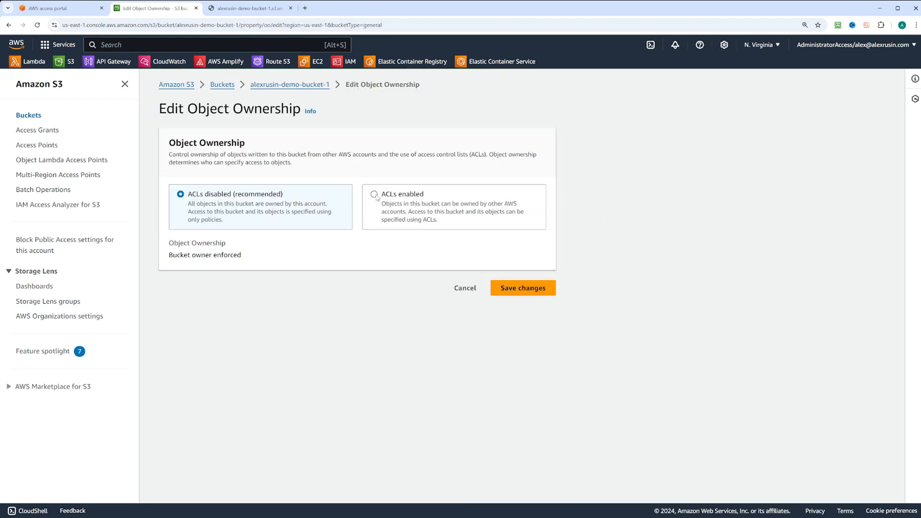
click(375, 193)
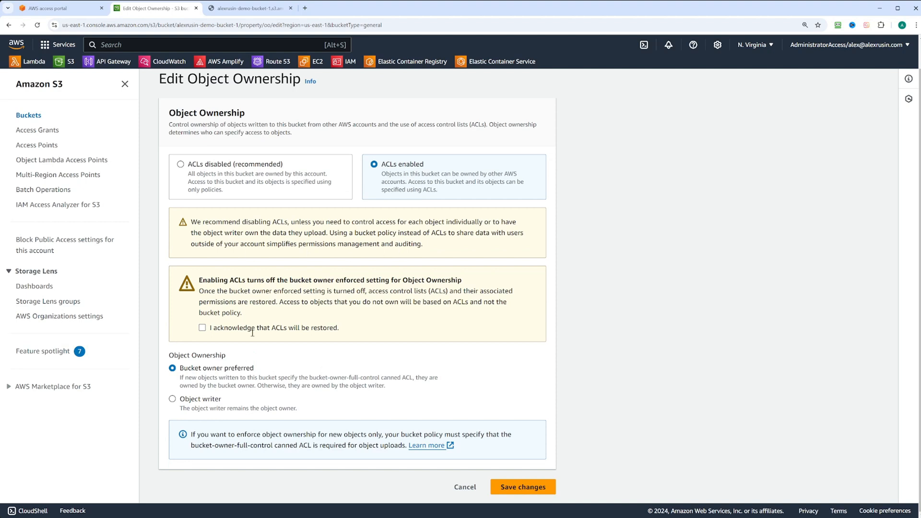
click(202, 328)
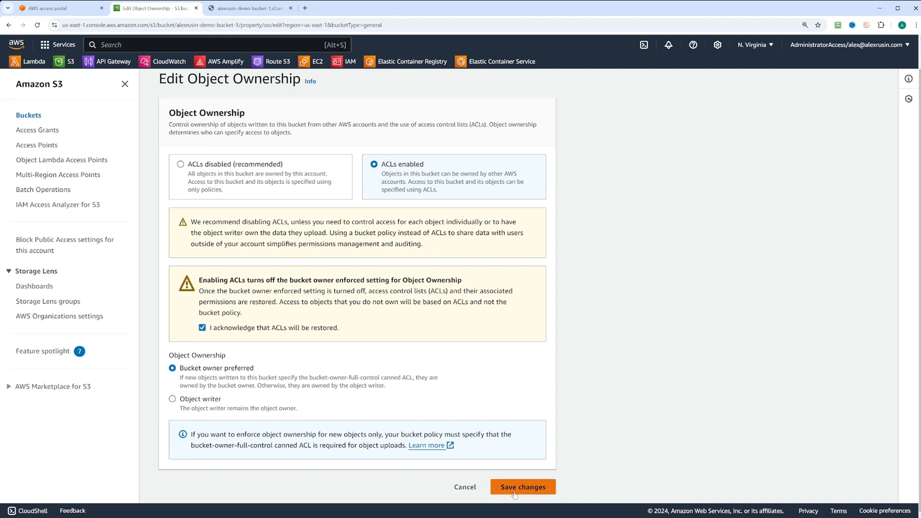
click(522, 487)
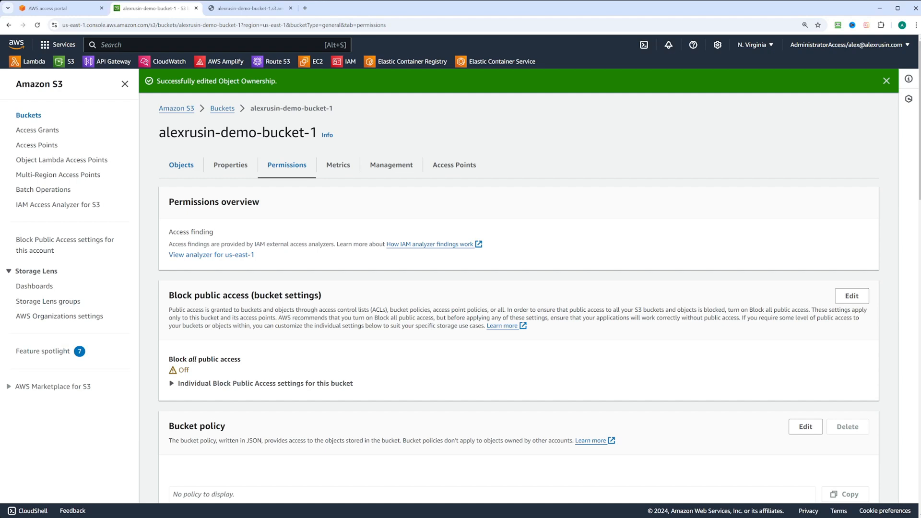
Navigate to bg-1.jpg's Permissions and begin editing its access control list.
click(181, 165)
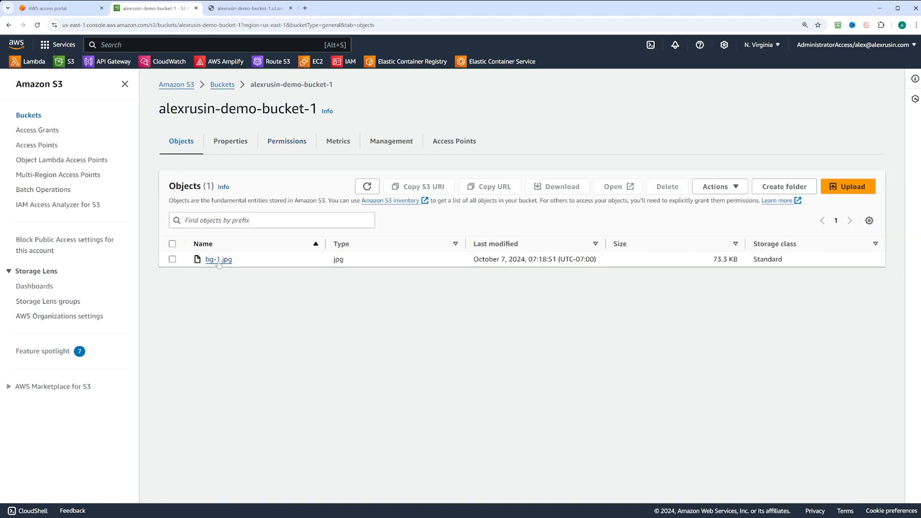
click(218, 259)
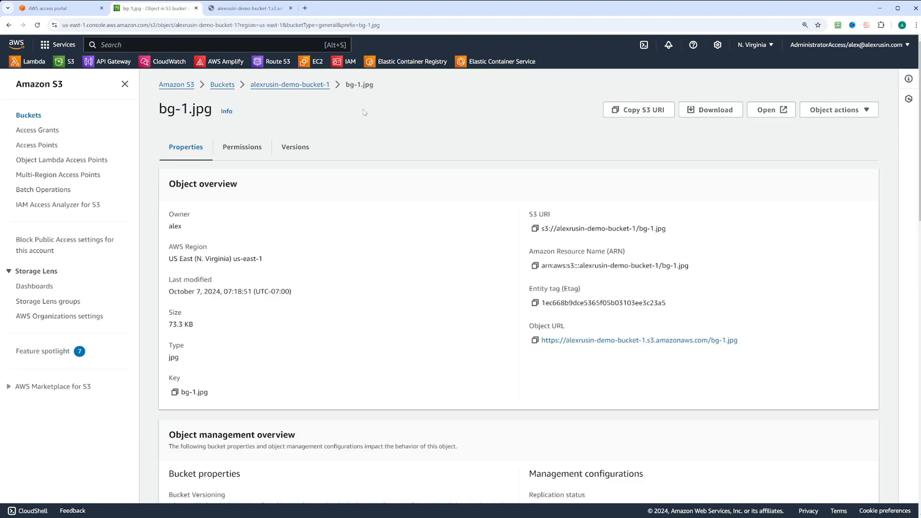
click(242, 147)
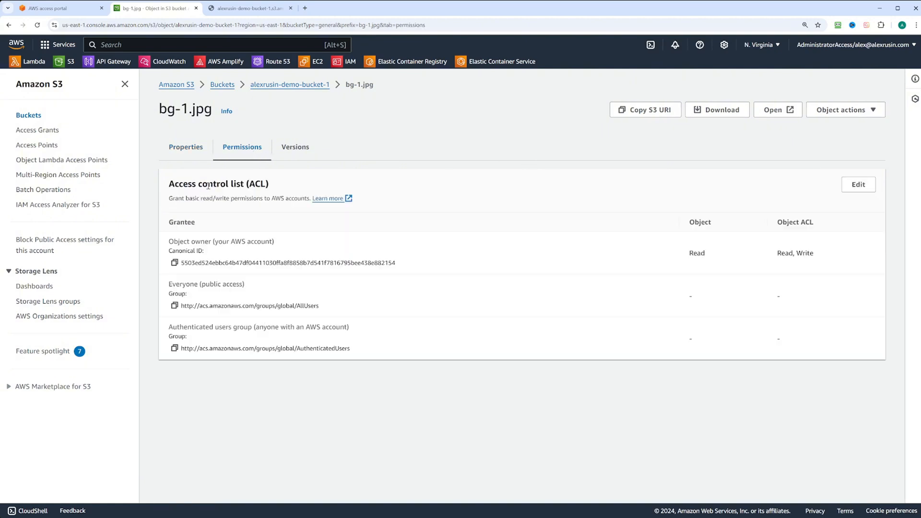
click(858, 184)
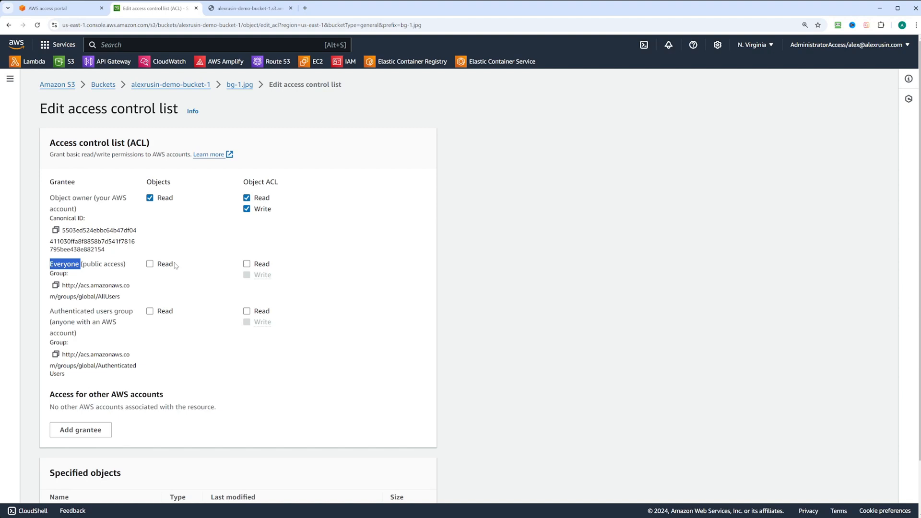
mouse_move(150, 264)
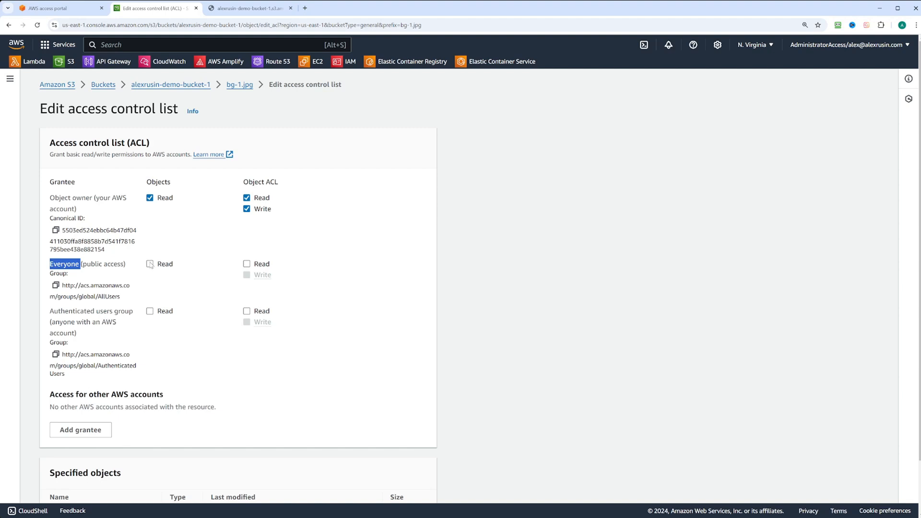
Grant Everyone (public access) Read on the object, acknowledge the warning, and save.
click(150, 263)
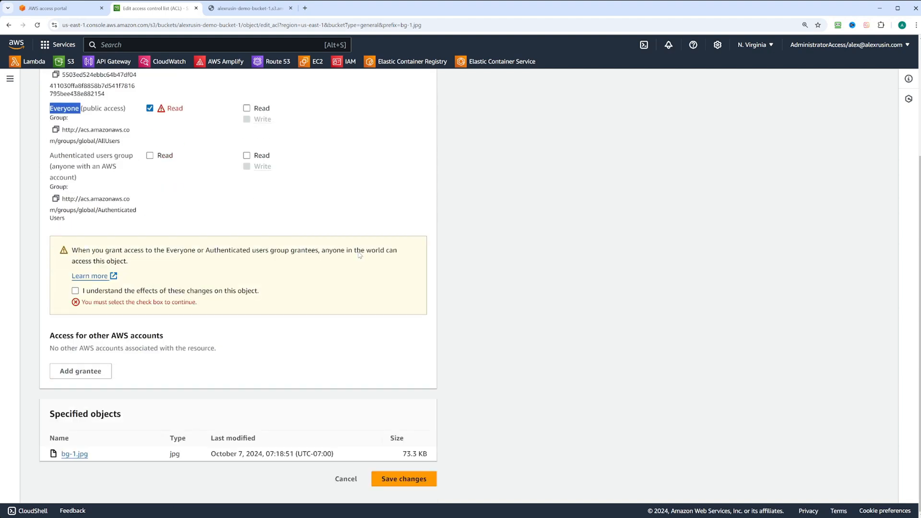
click(75, 300)
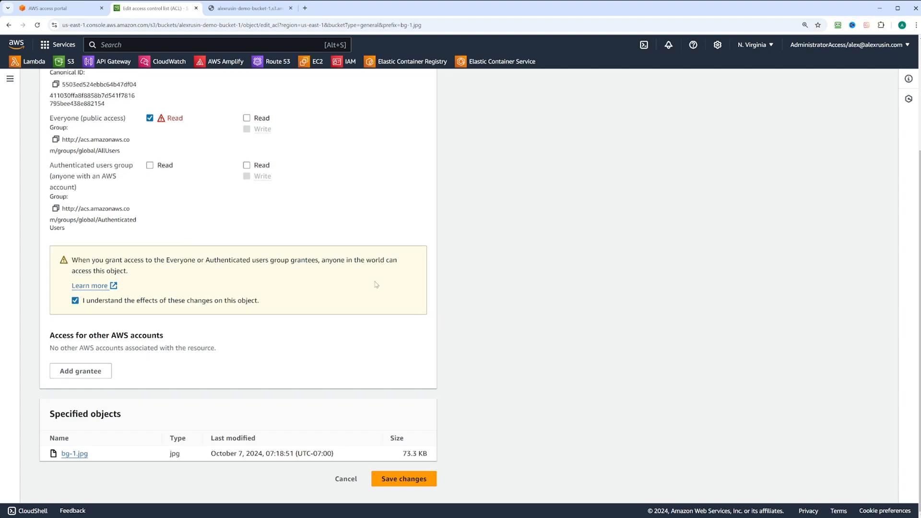
click(403, 479)
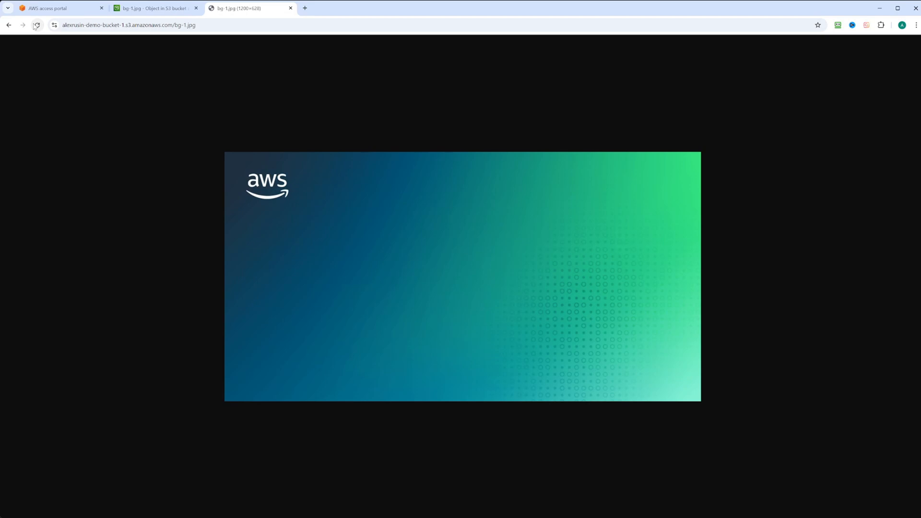
Reload bg-1.jpg's public object URL to confirm the image displays.
click(36, 25)
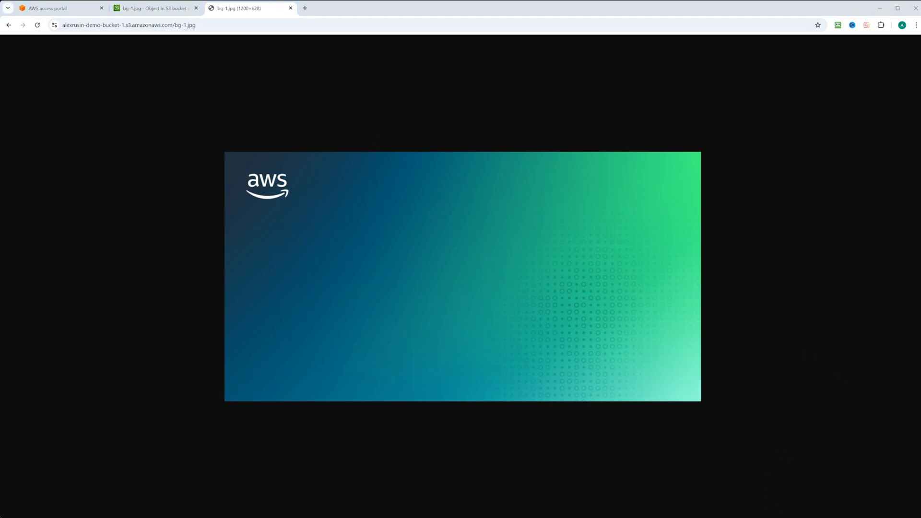